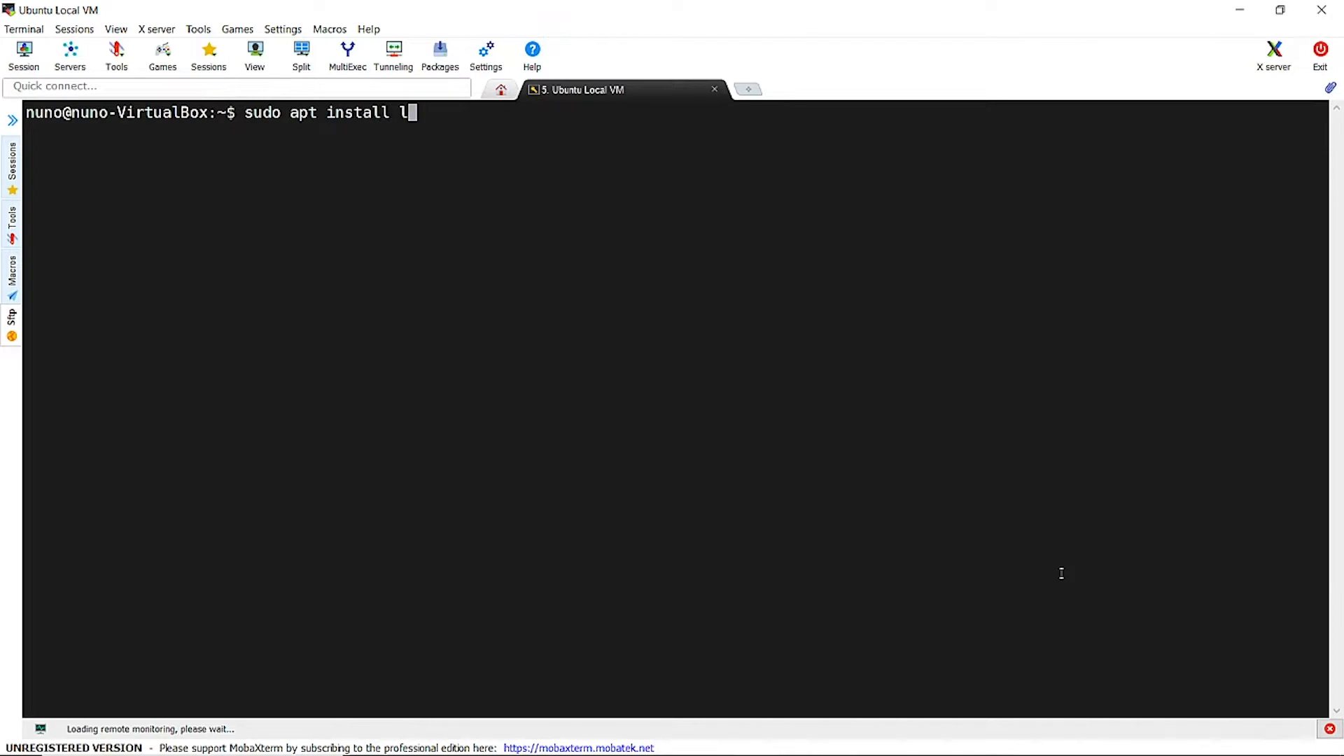
Start tmux and cd into myocto to source the Yocto environment setup for the build directory
type("ibyam")
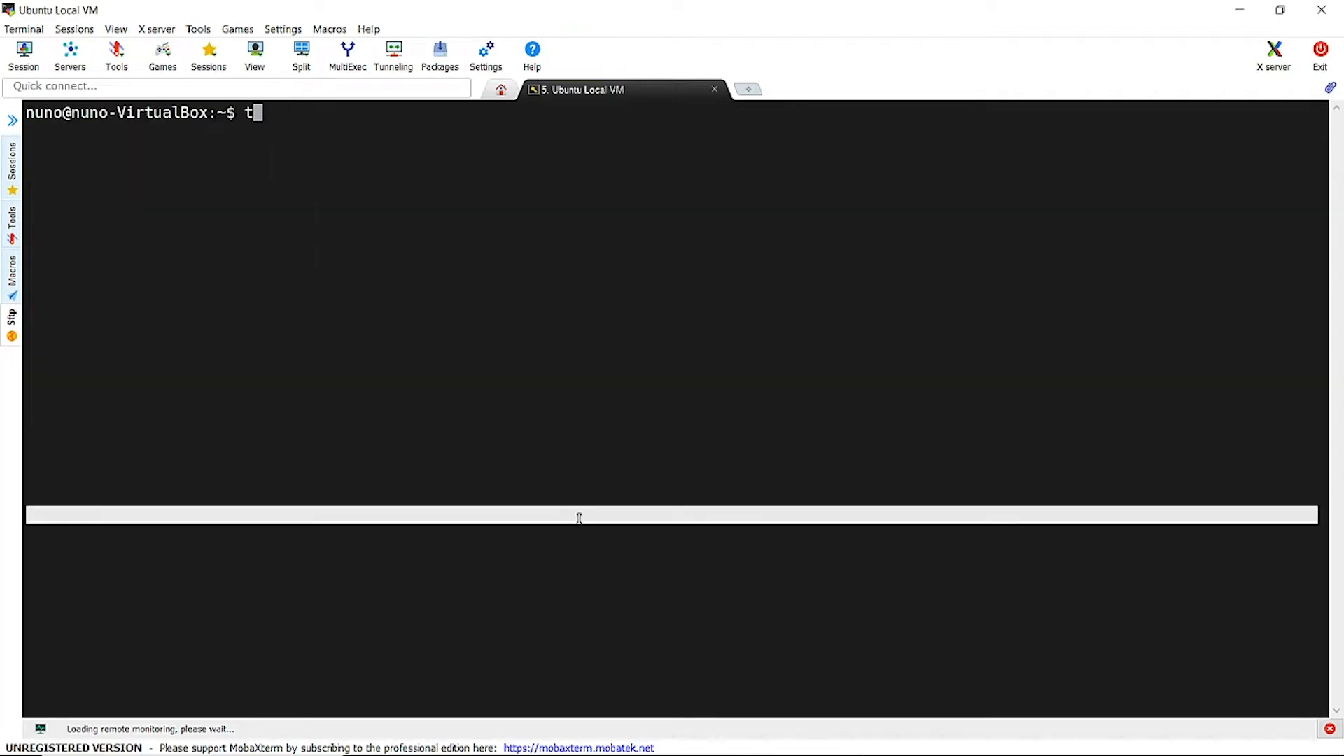
type("mux")
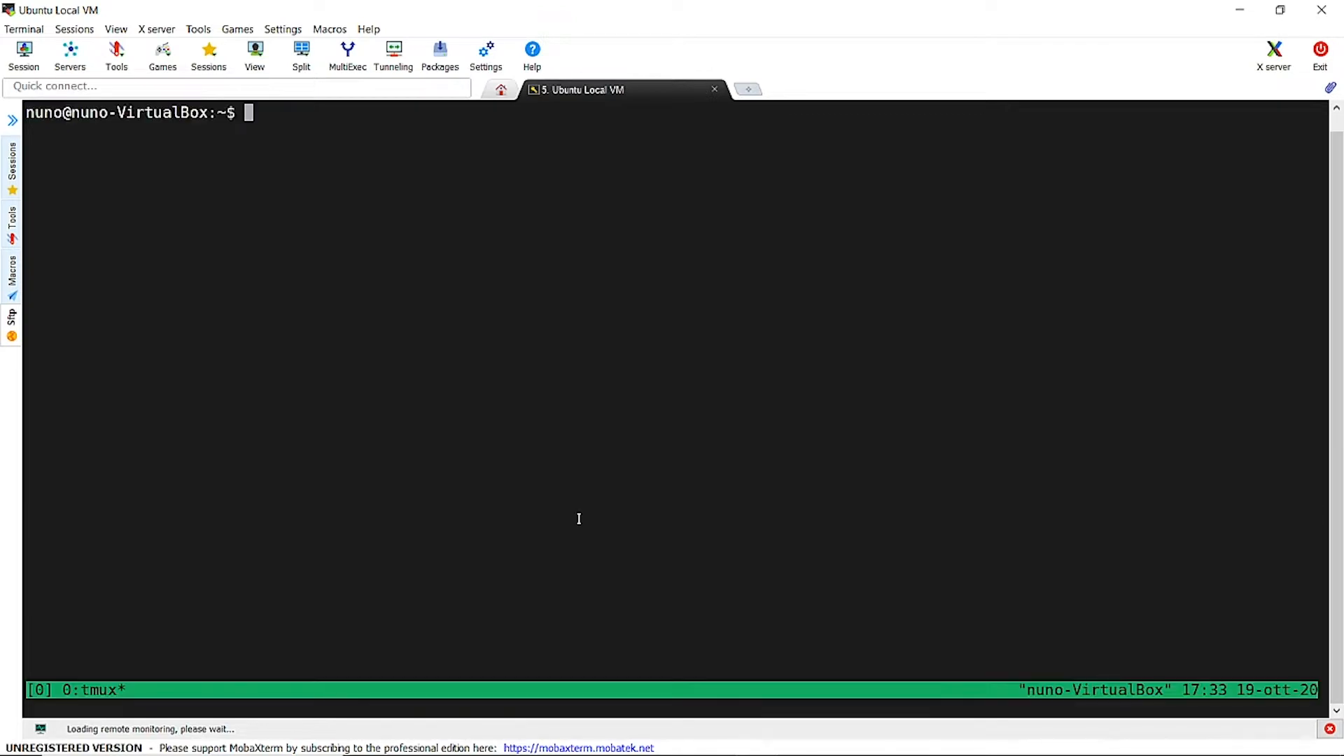
type("cd myocto")
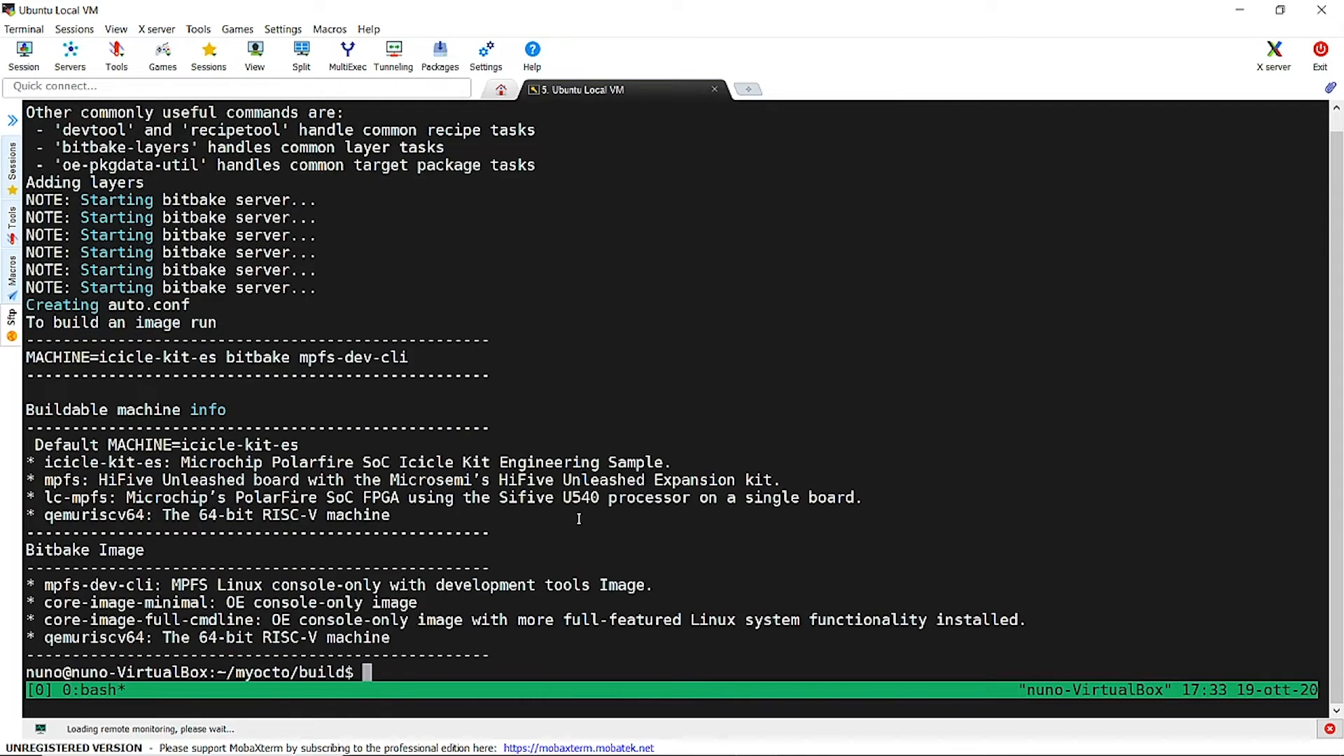
List conf/ and review conf/bblayers.conf in vim, then quit back to the shell
type("ls -l conf/")
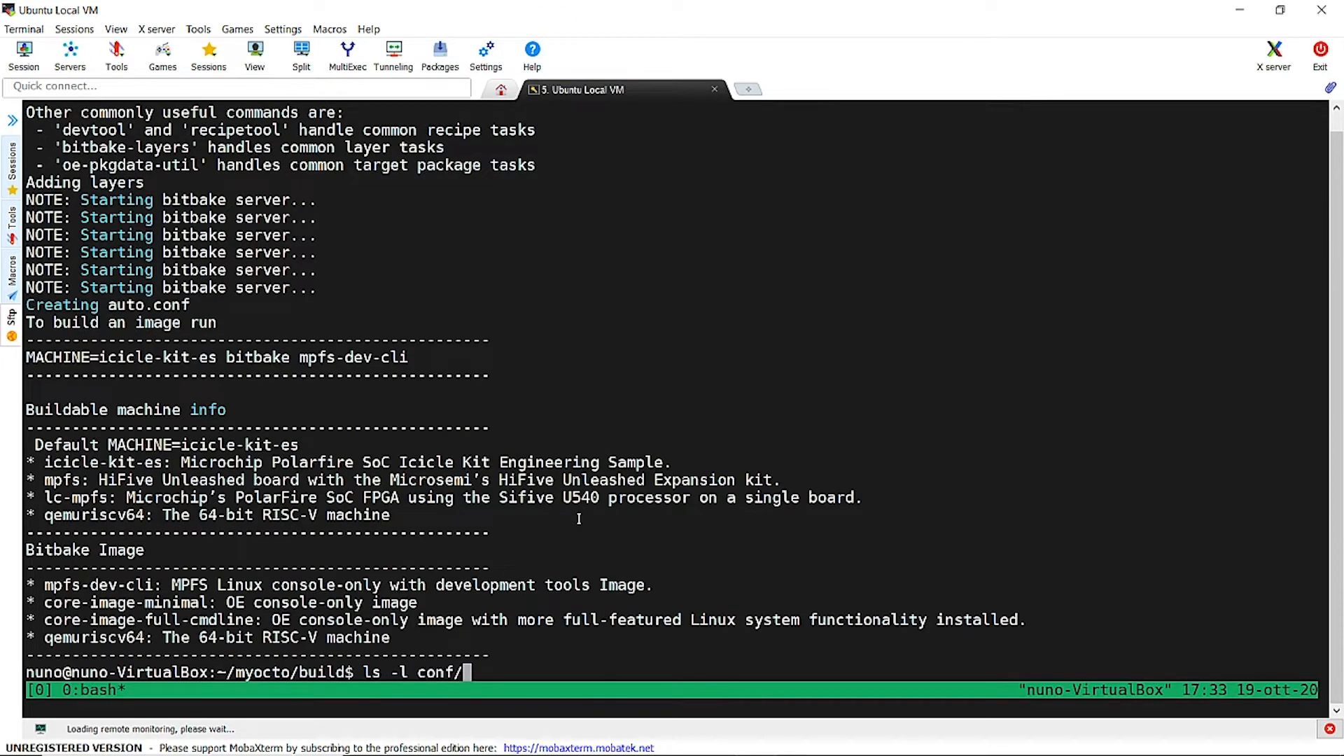
type("vim")
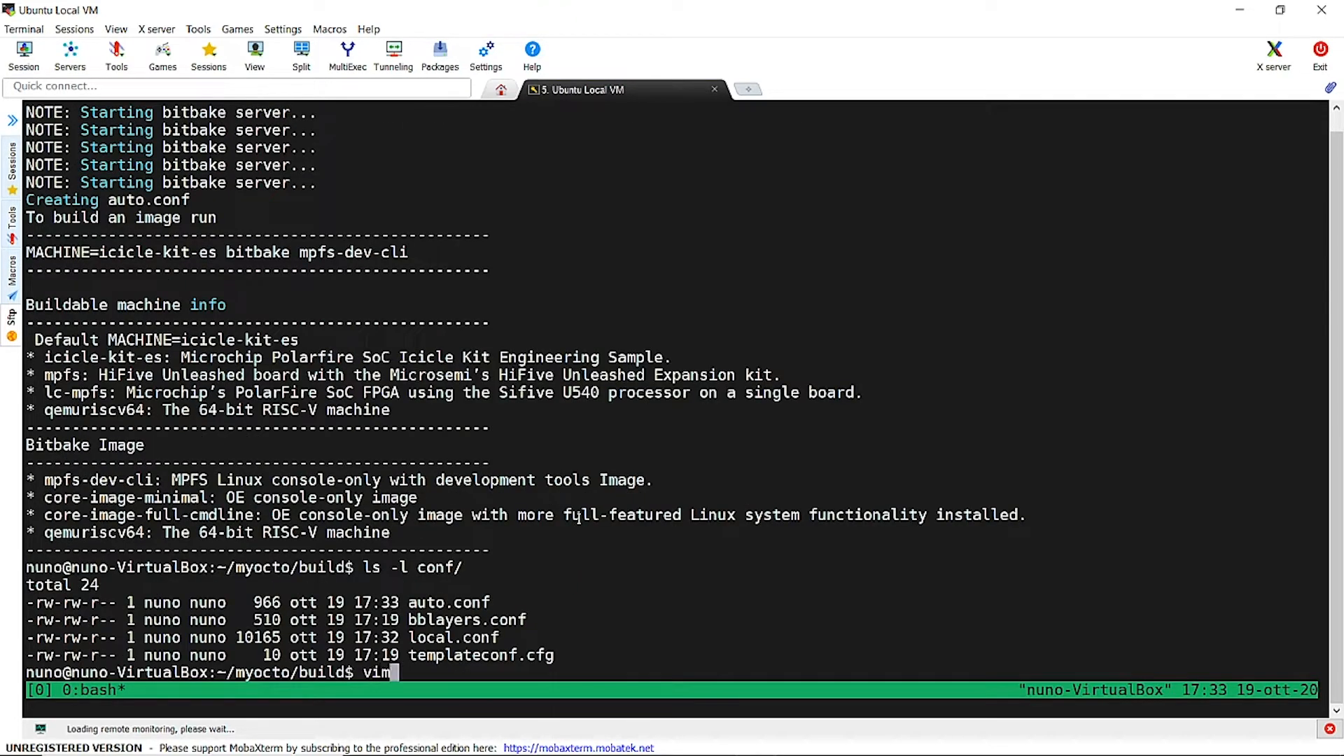
type("conf/bblayers.conf")
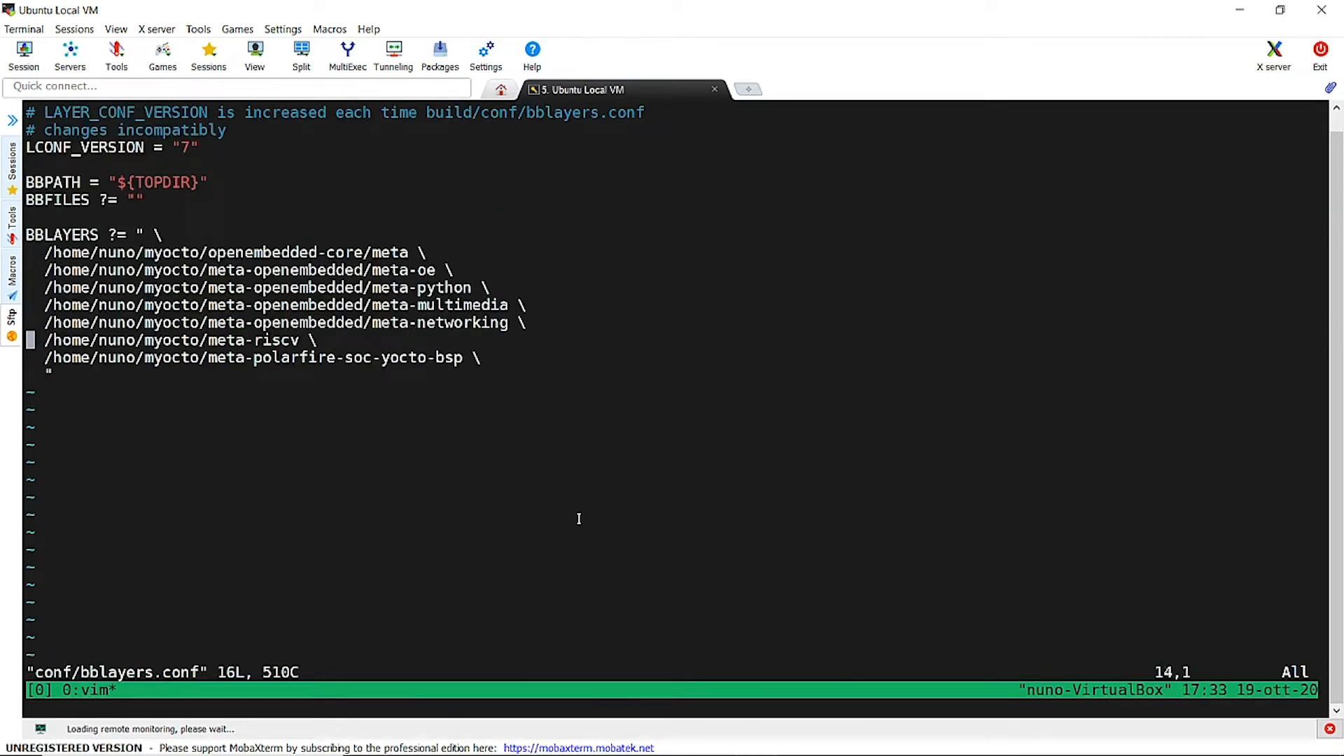
type(":q")
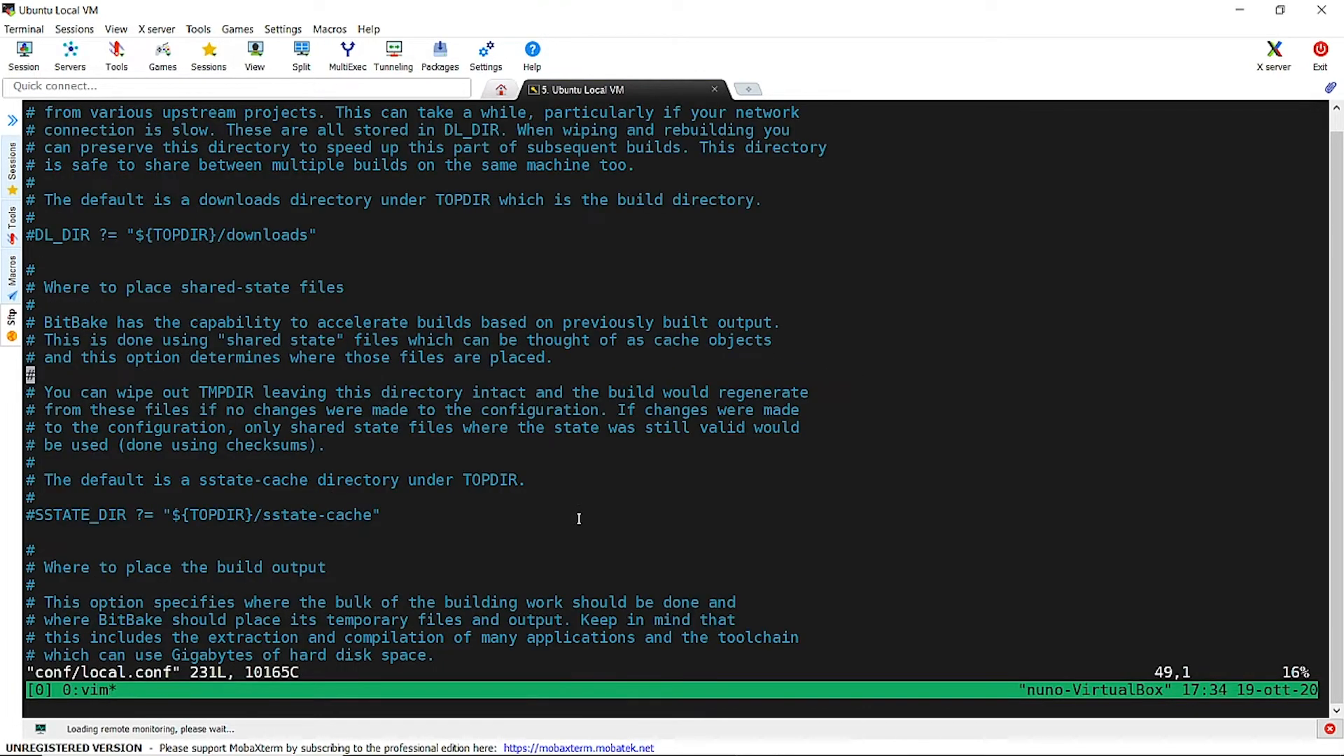
Add CORE_IMAGE_EXTRA_INSTALL = "tcpdump" below the MACHINE setting in local.conf and save with :wq
key("gg")
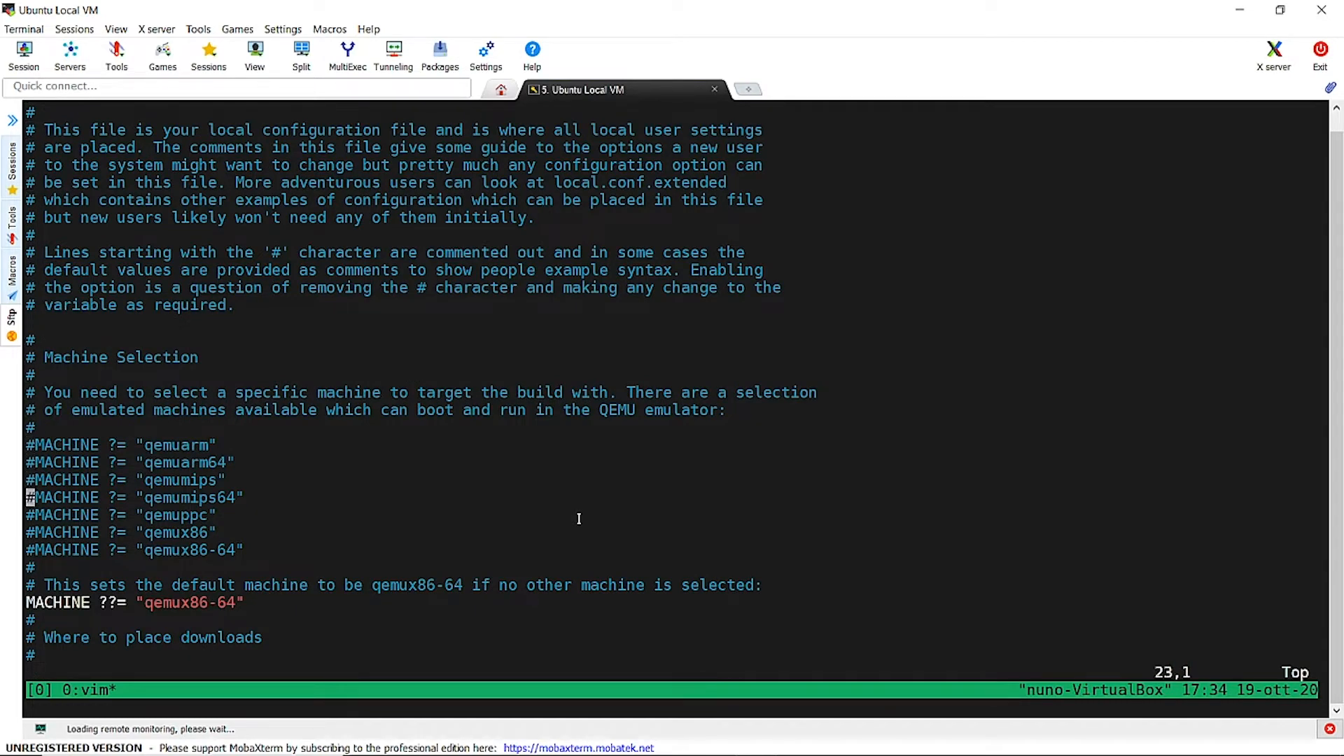
key("i")
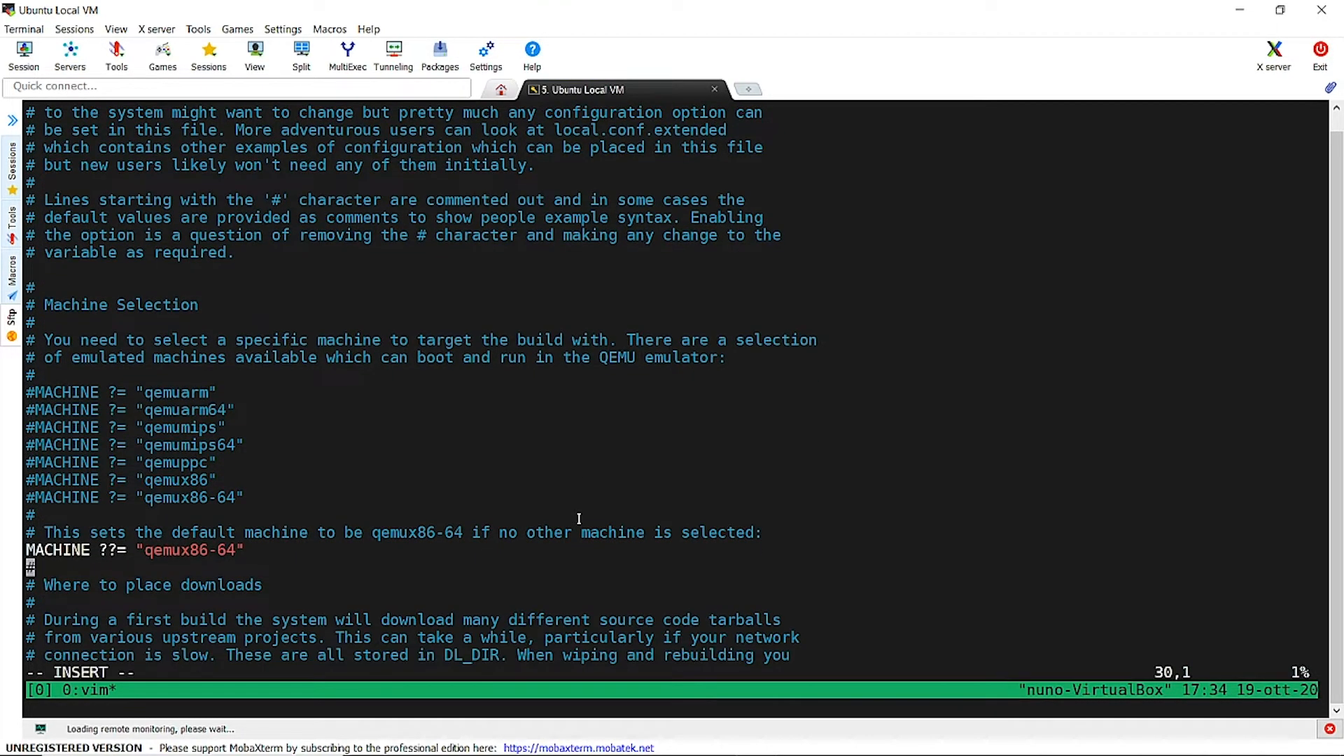
type("CO")
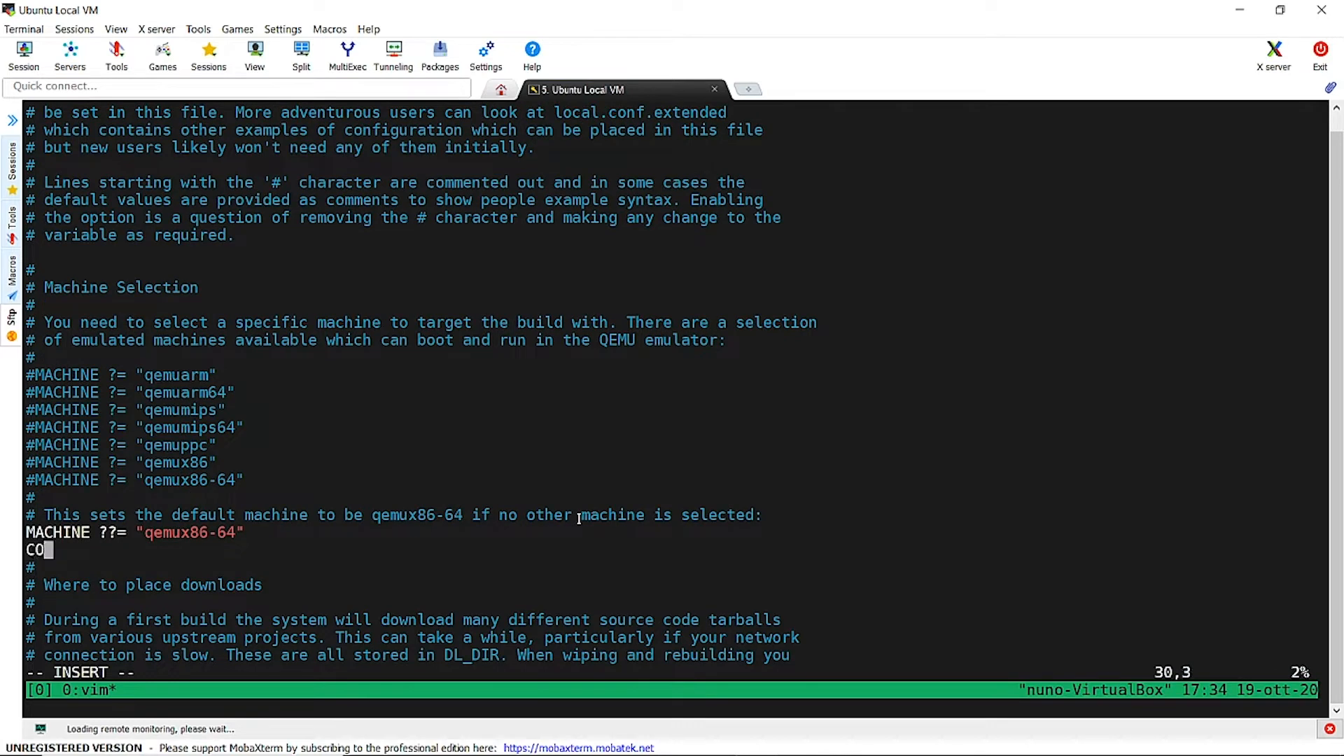
type("RE_IMAGE")
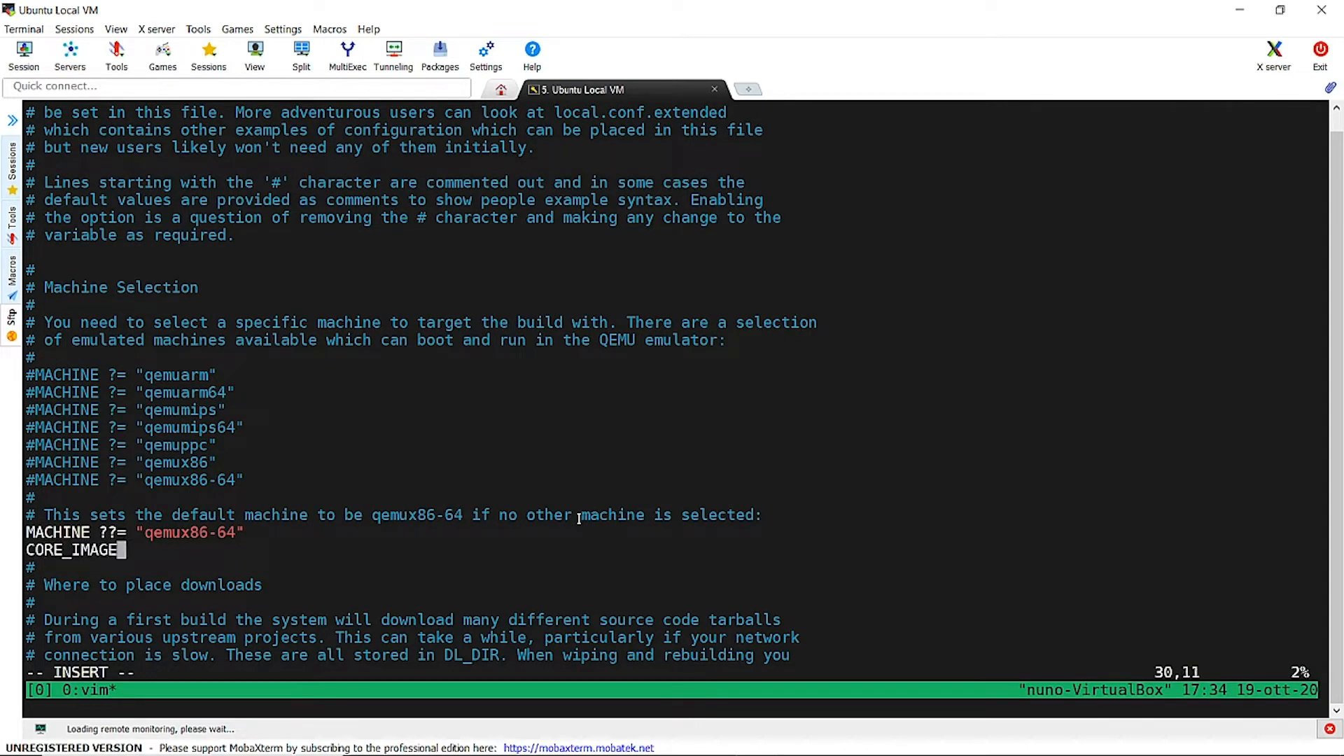
type("_EXTRA")
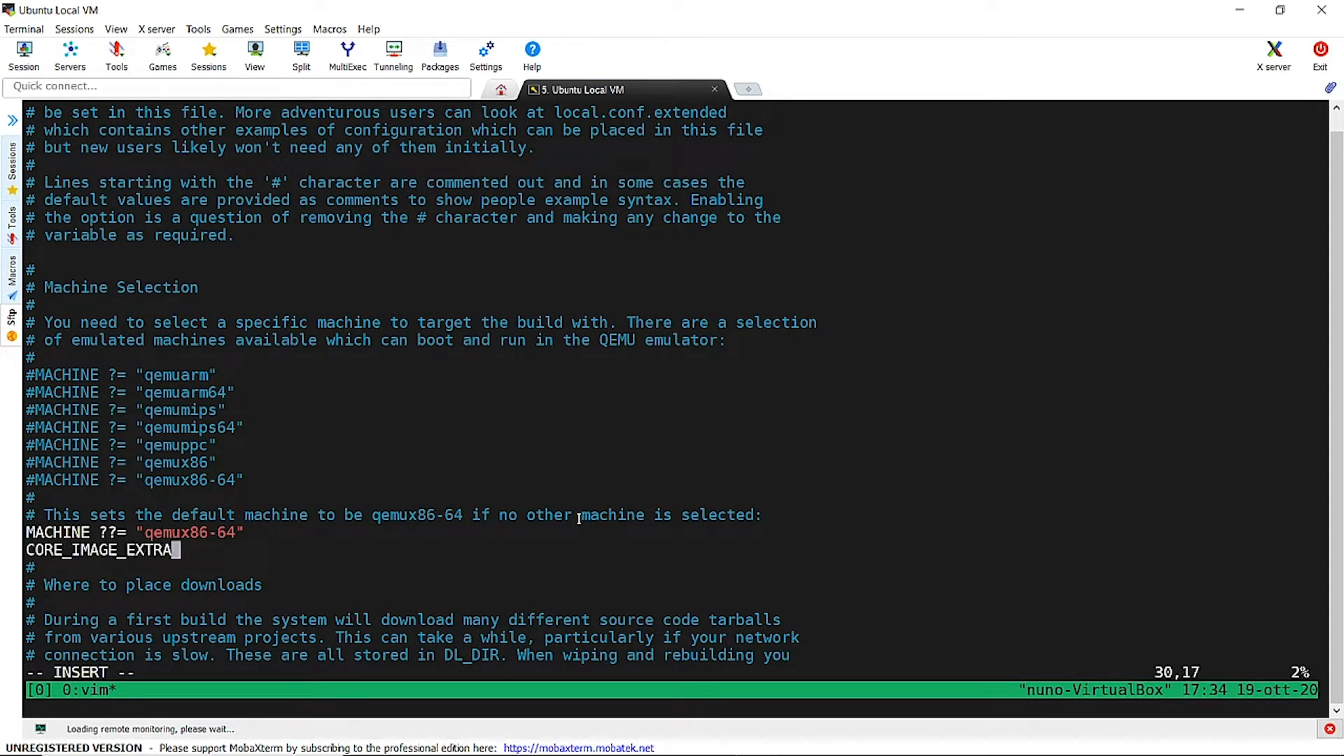
type("_INSTALL")
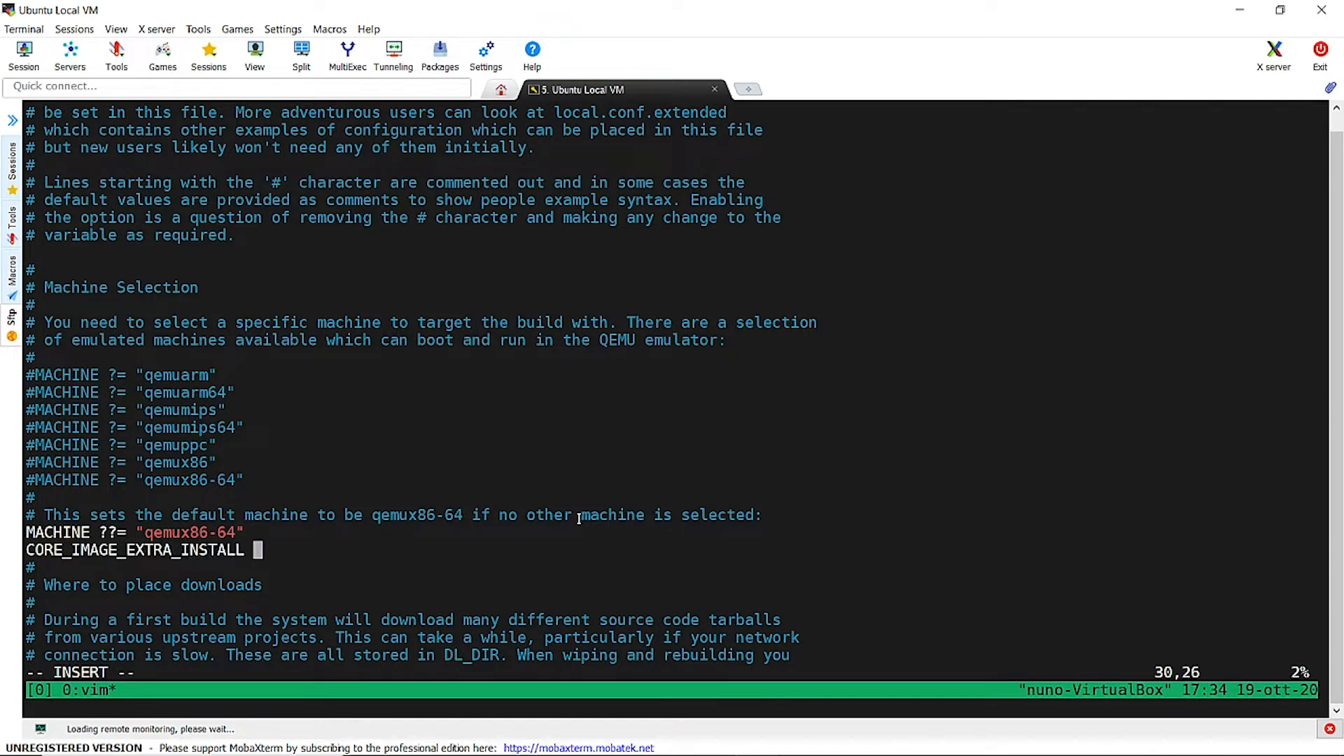
type("= \"")
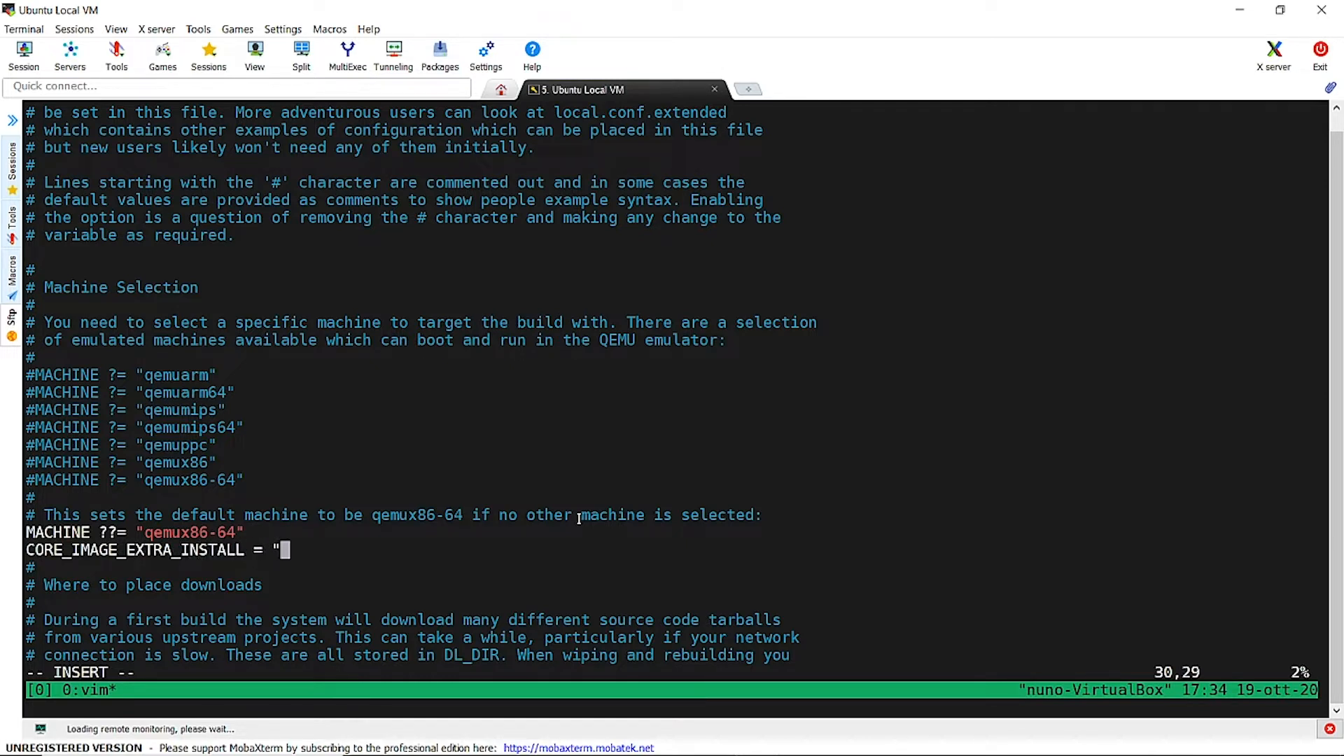
type("tcpdump")
left_click(672, 672)
type(":wq")
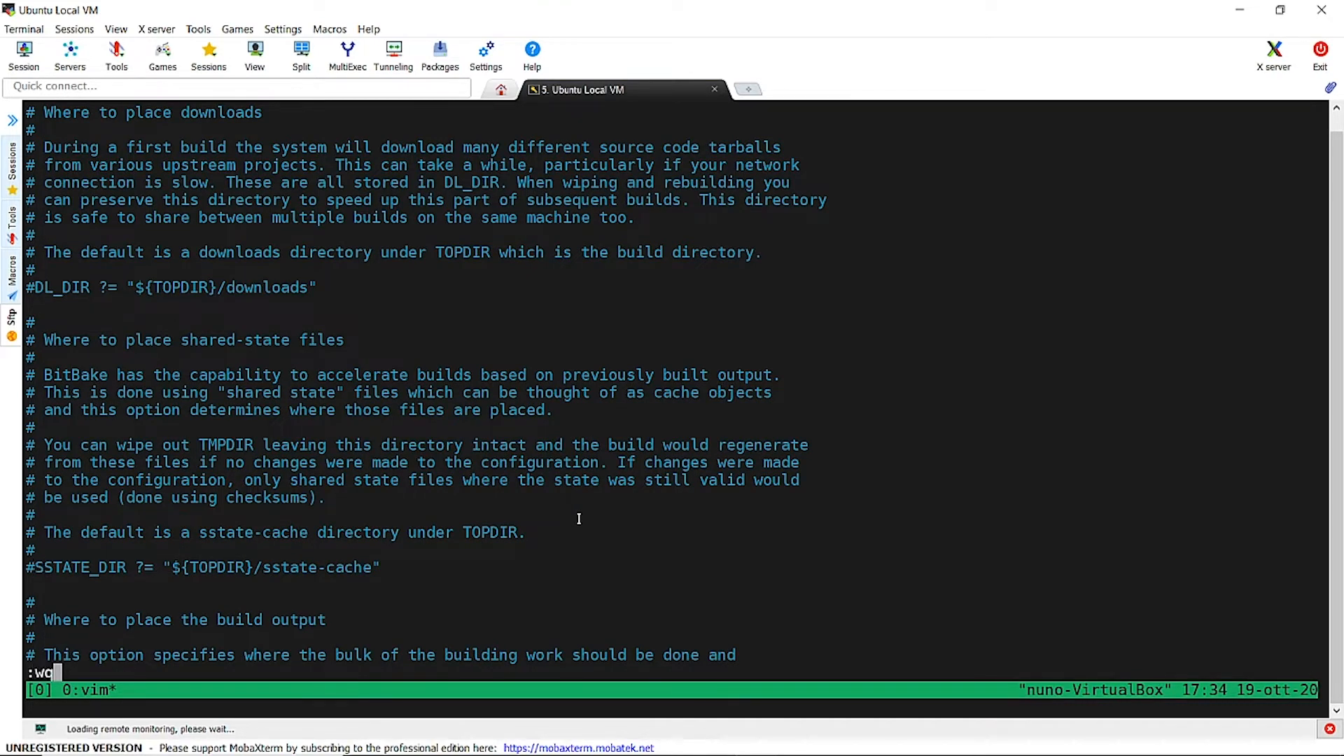
key("Return")
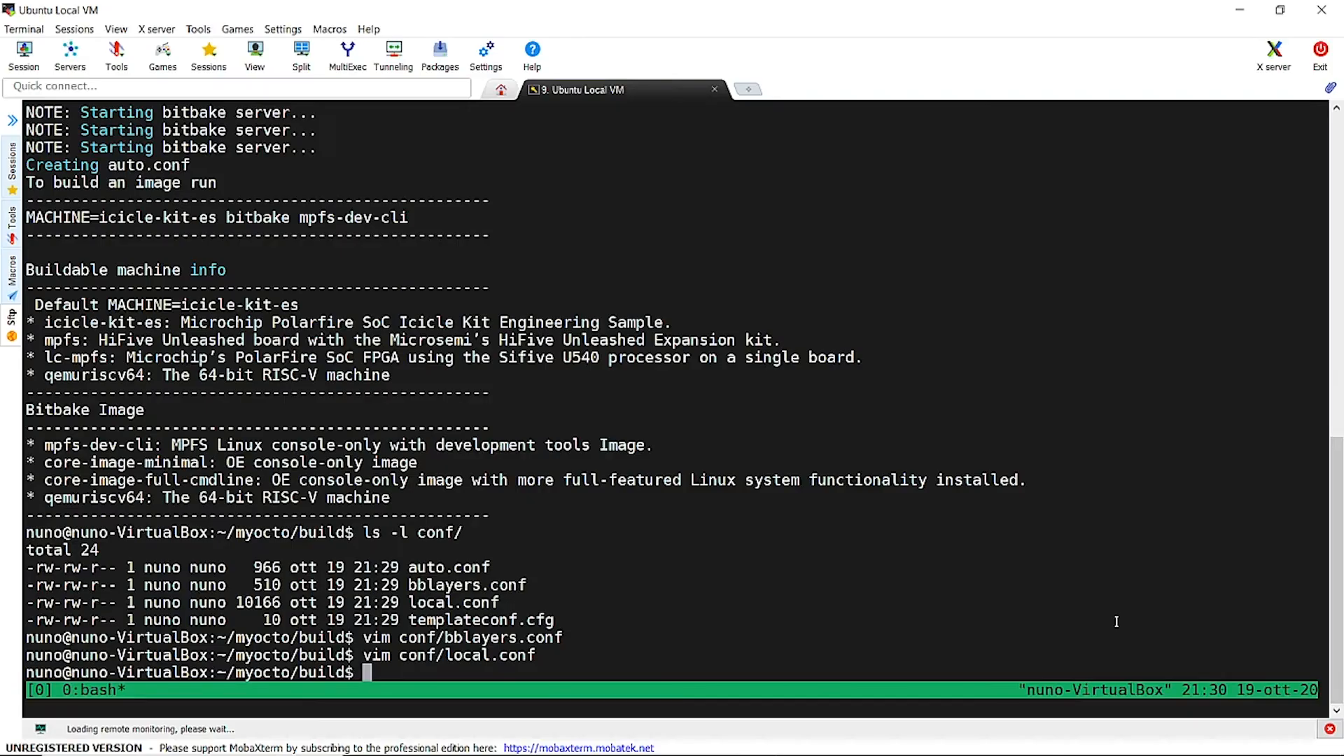
Run MACHINE=icicle-kit-es bitbake -c menuconfig virtual/kernel and wait for all 398 tasks to succeed
type("vim conf/local.conf")
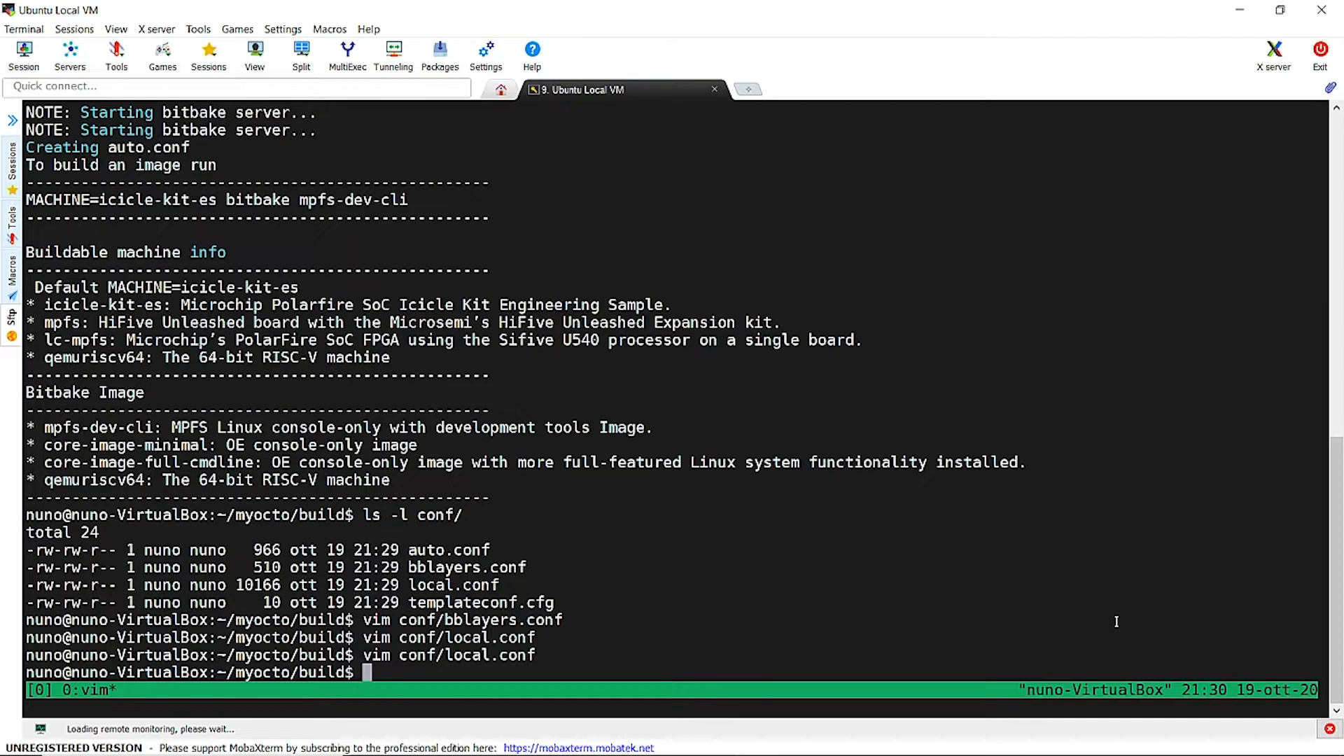
type("MACHINE")
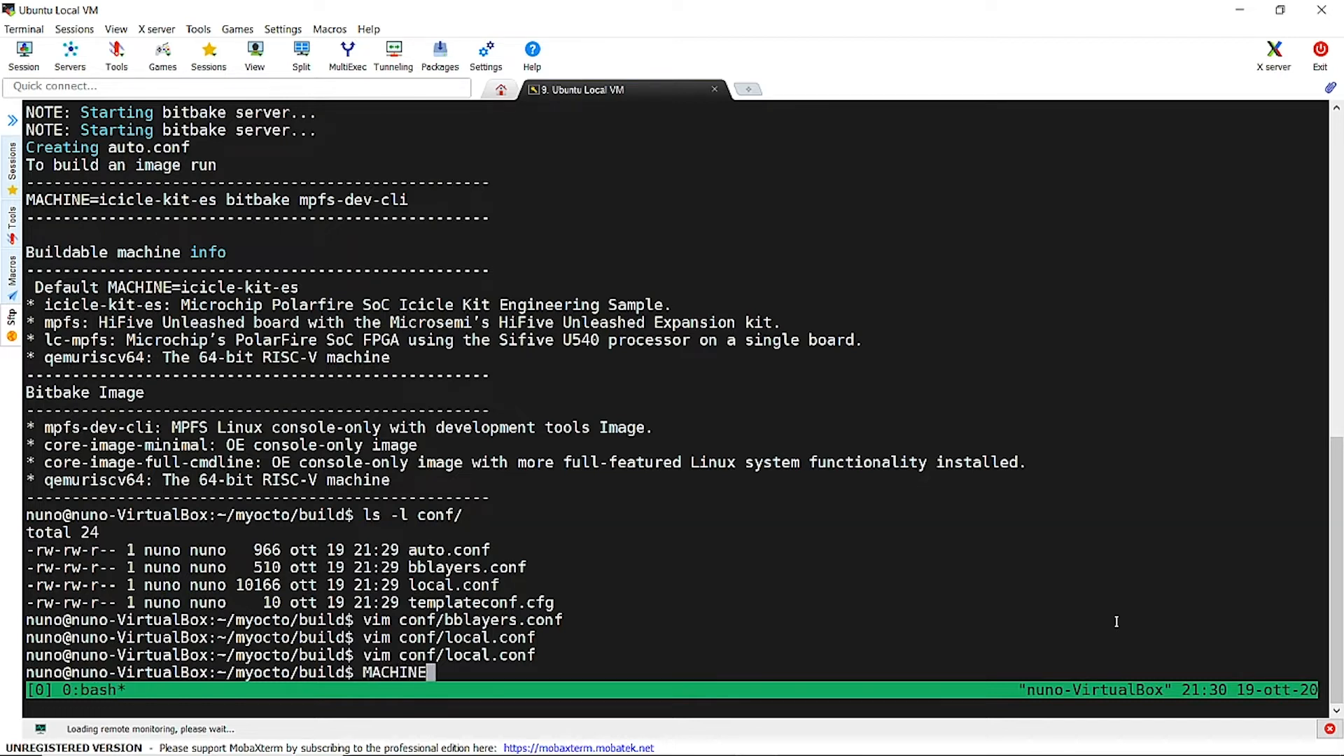
type("=icicle-kit-es bitbake -c menuconfig vir")
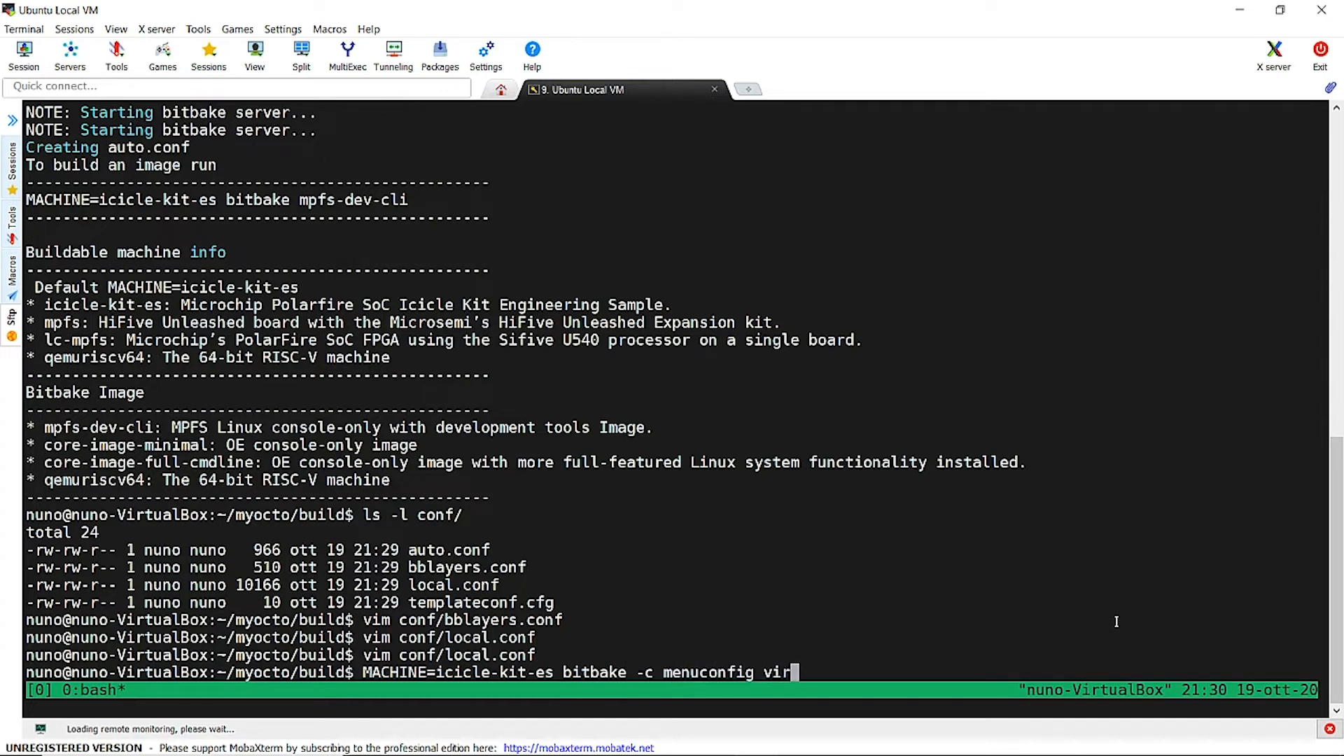
type("tual/kernel")
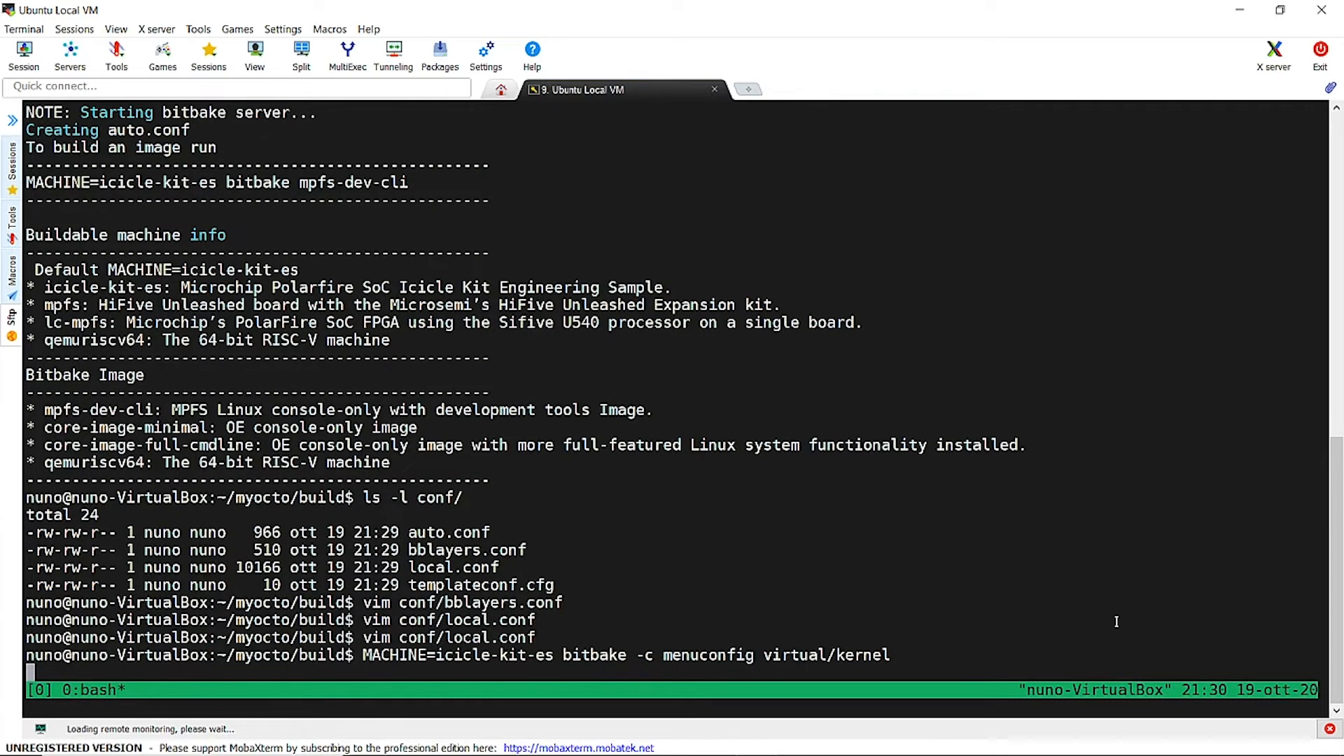
key("Return")
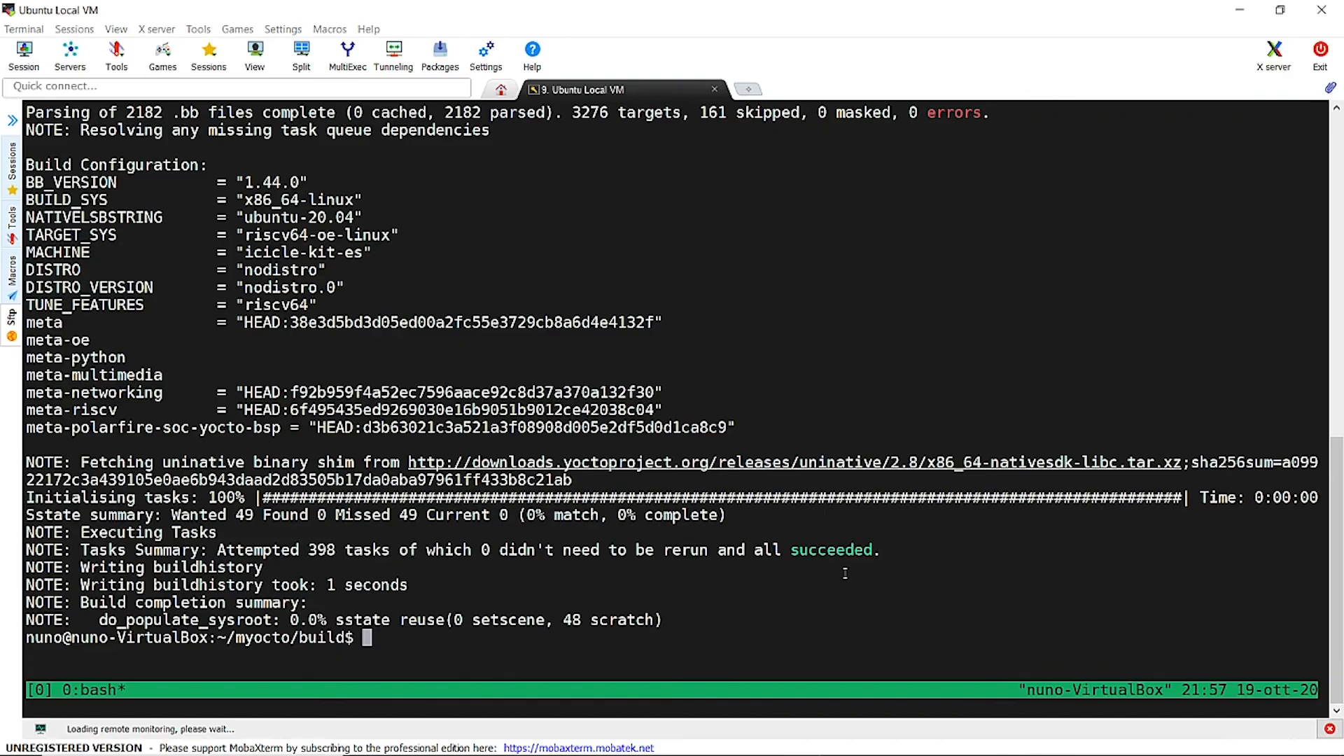
Run MACHINE=icicle-kit-es bitbake mpfs-dev-cli to build the image with all 6197 tasks succeeding
type("MACHIN")
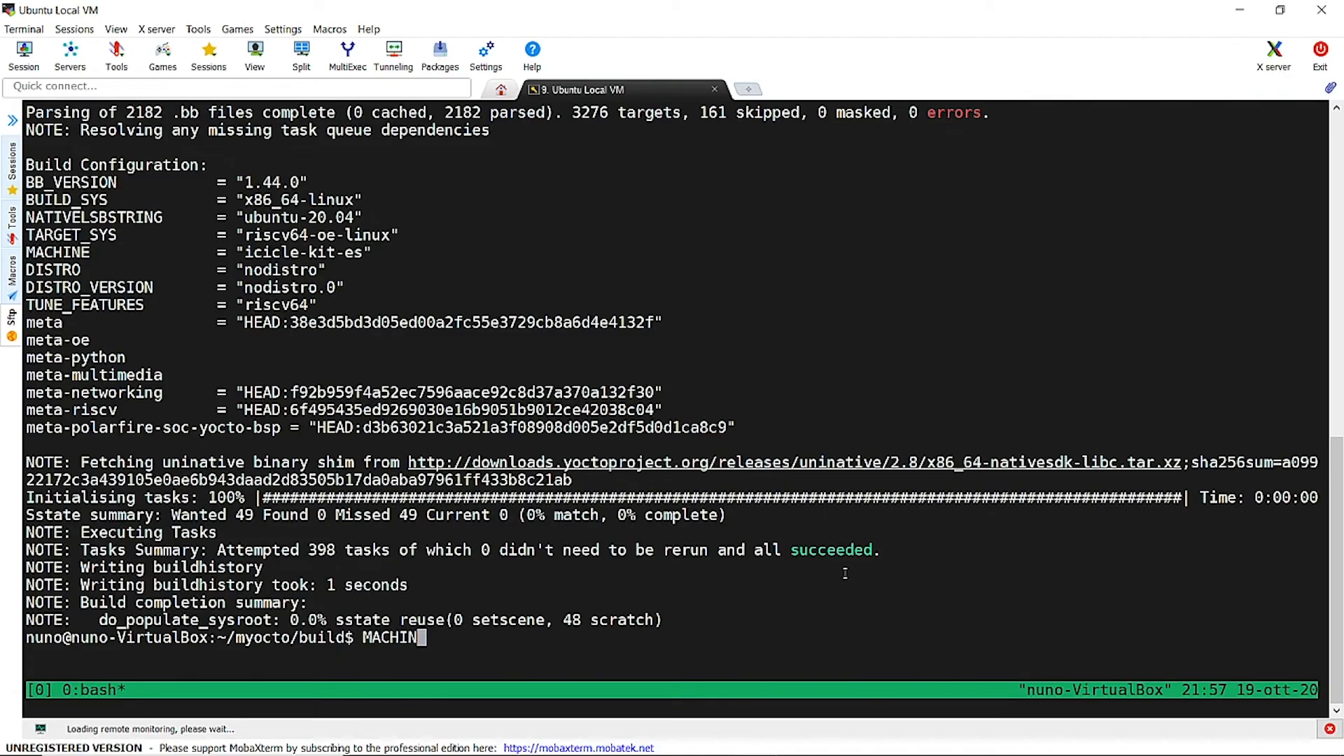
type("E=icic")
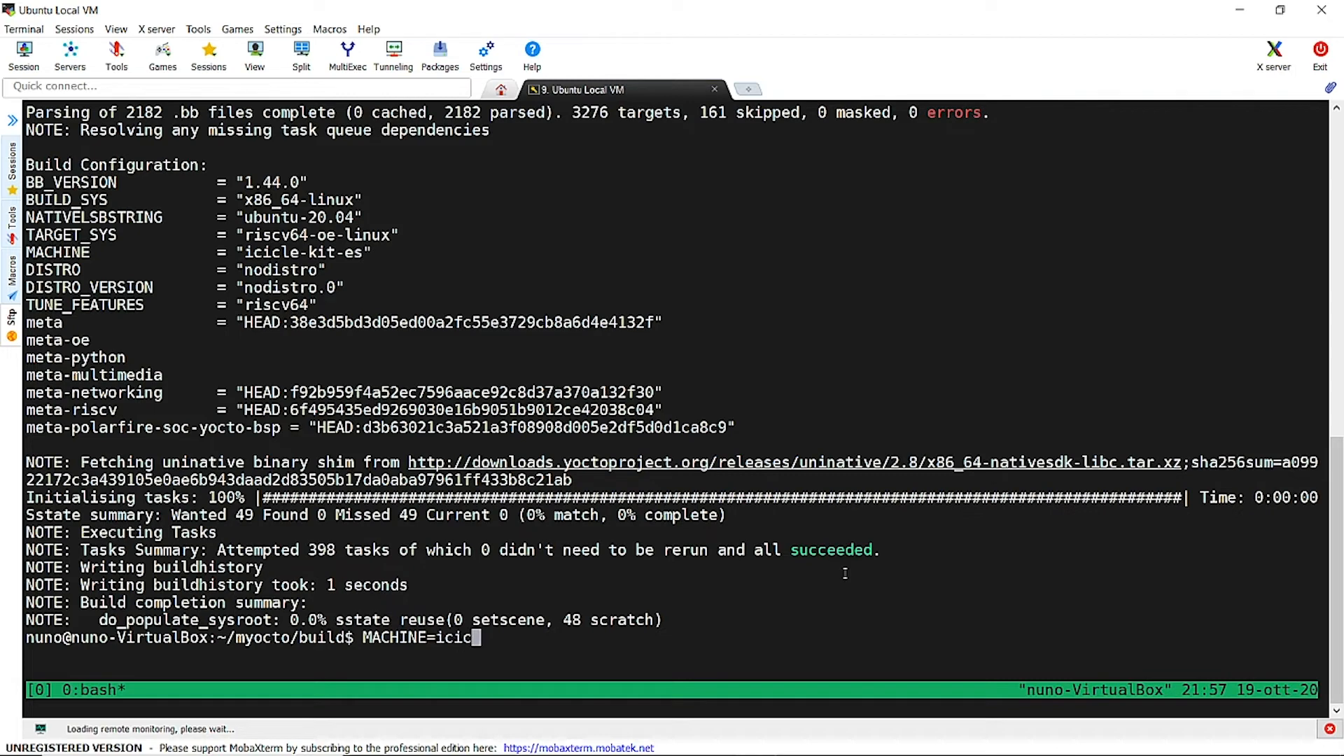
type("le")
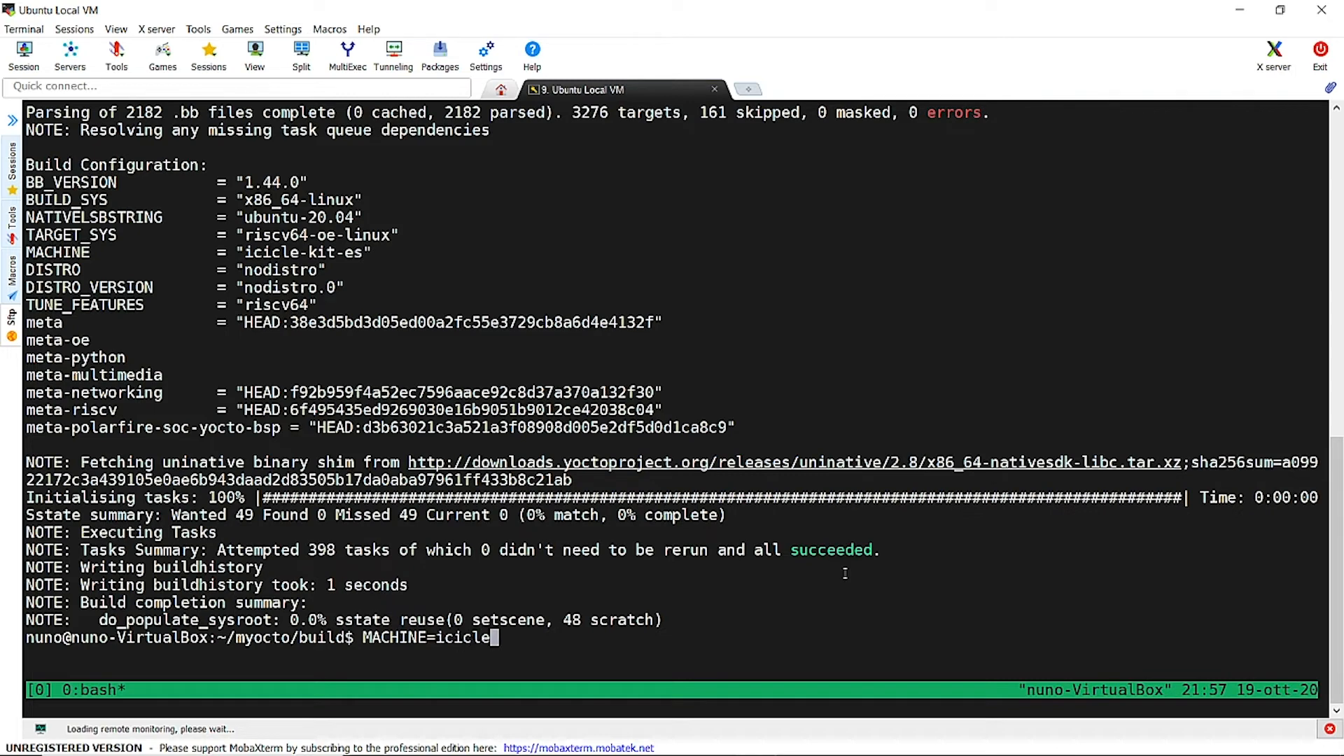
type("-kit-")
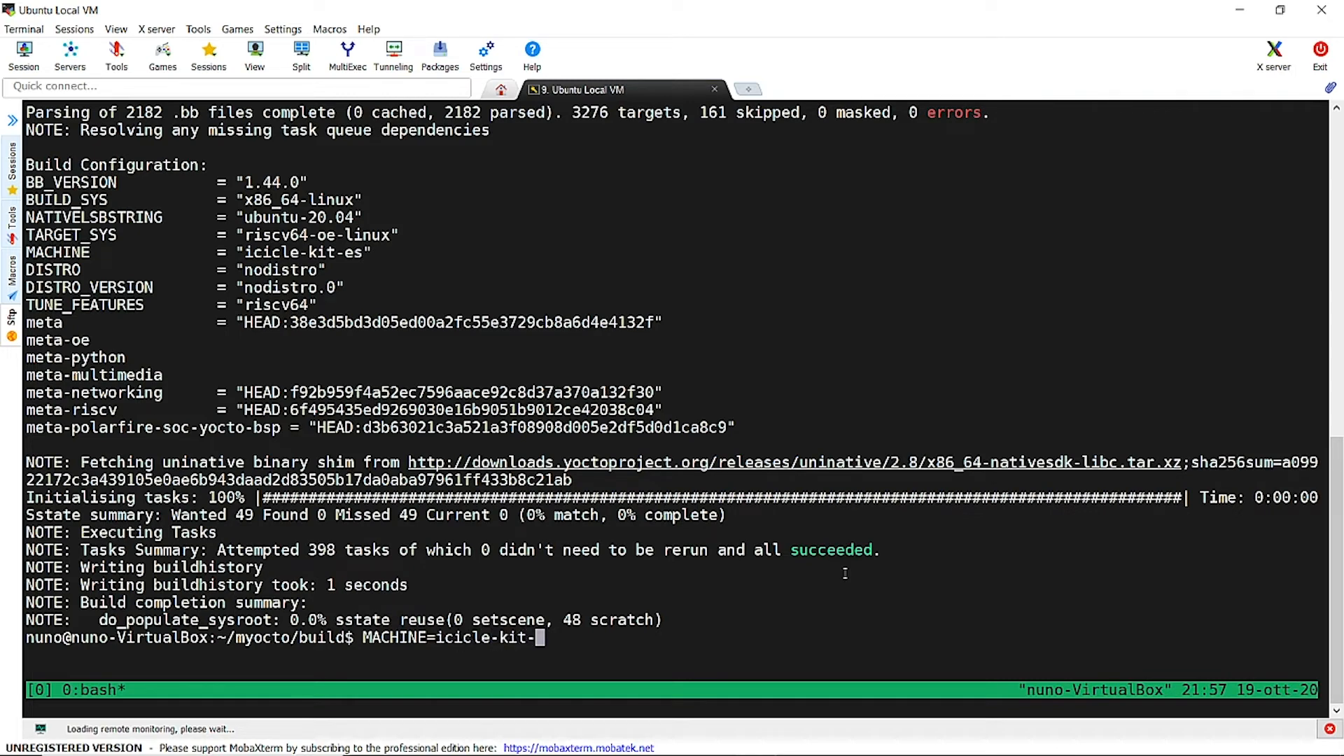
type("es bit")
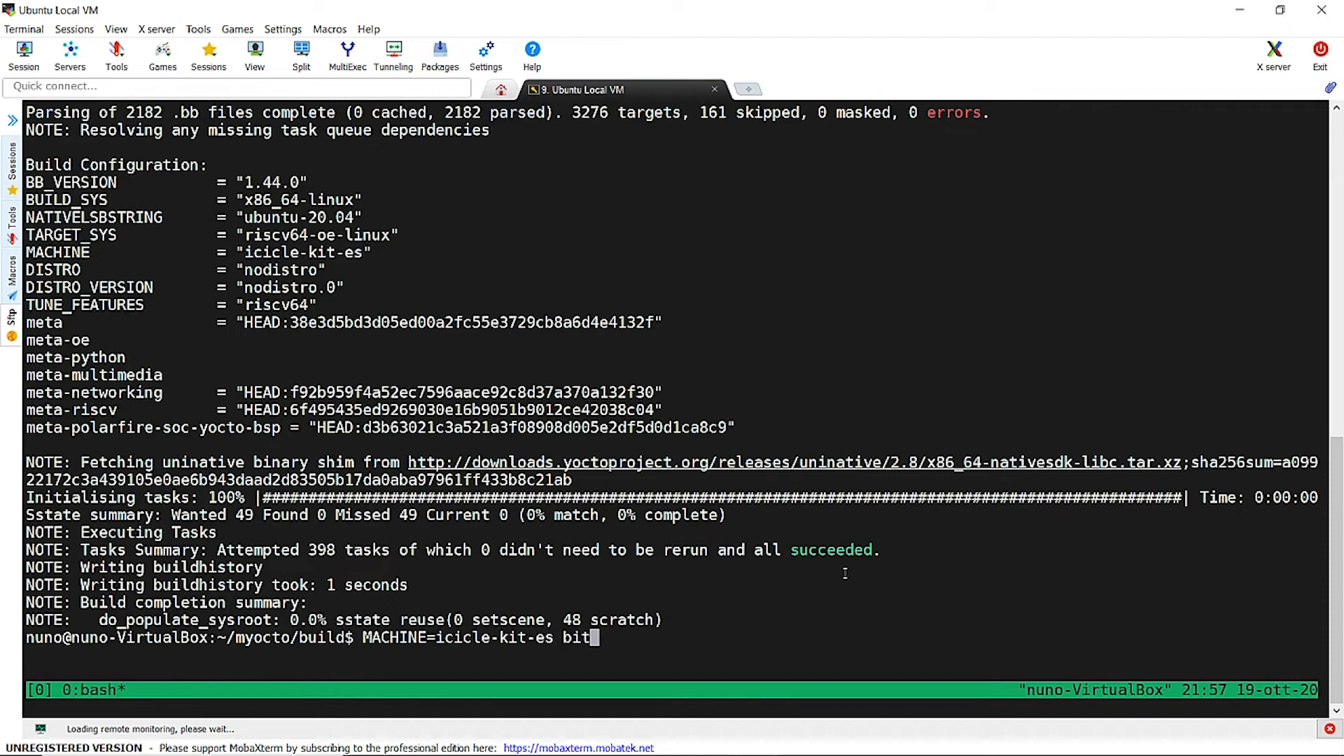
type("bake")
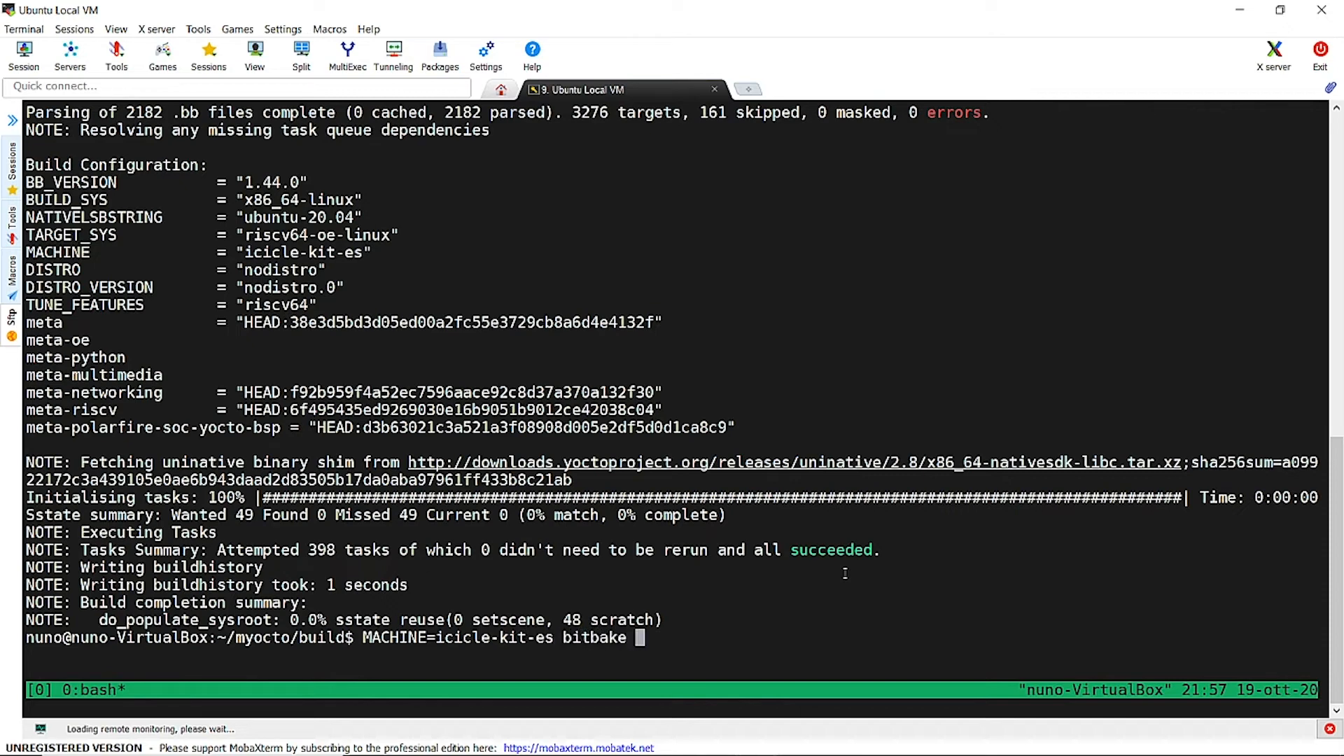
type("mpfs")
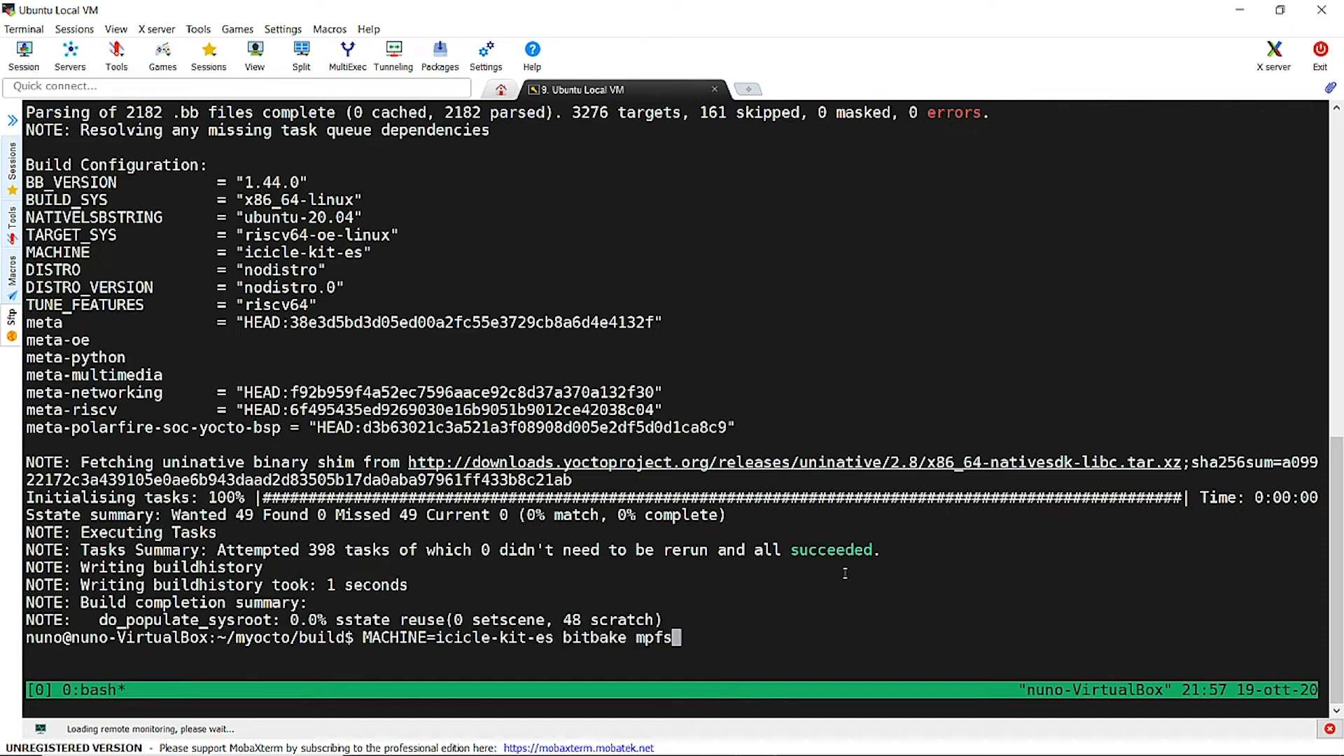
type("-dev-c")
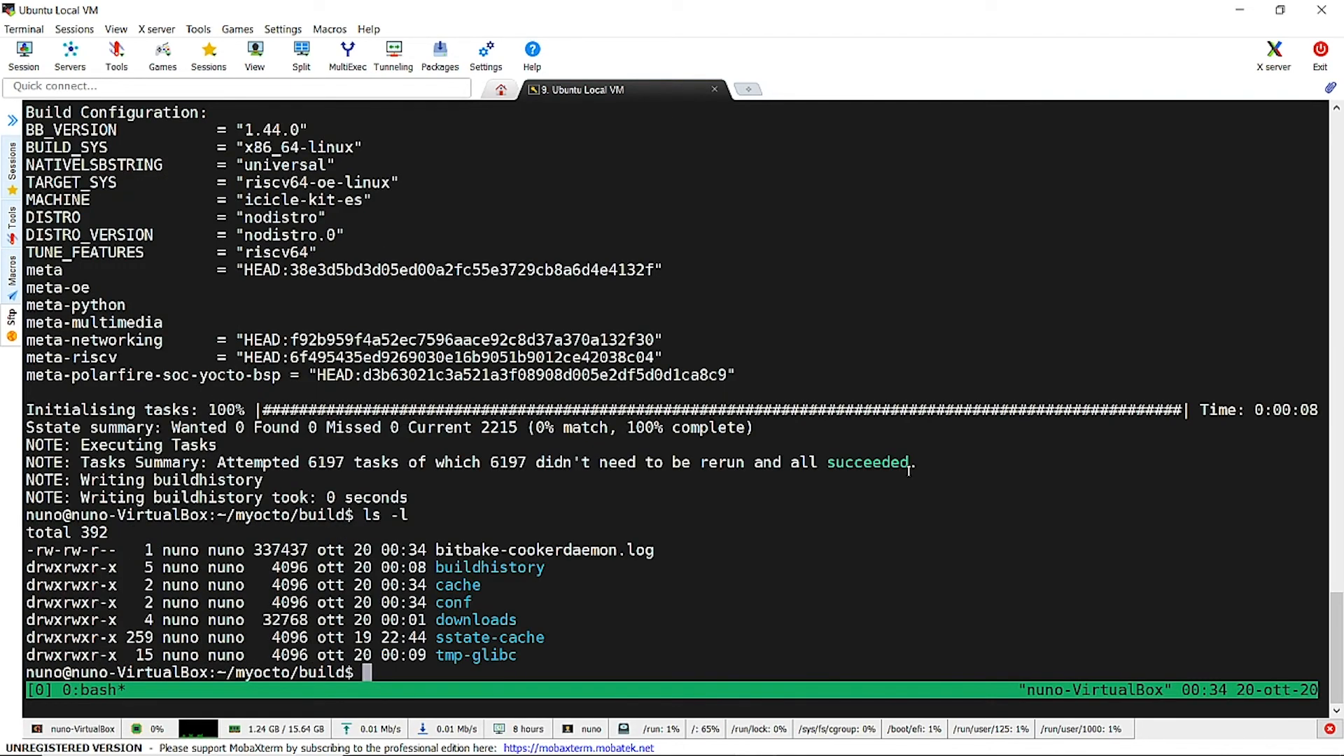
List tmp-glibc/deploy/images and its icicle-kit-es/*icicle-kit-es.wic image files
type("ls tmp-glibc/deploy/images/icicle-kit-es/")
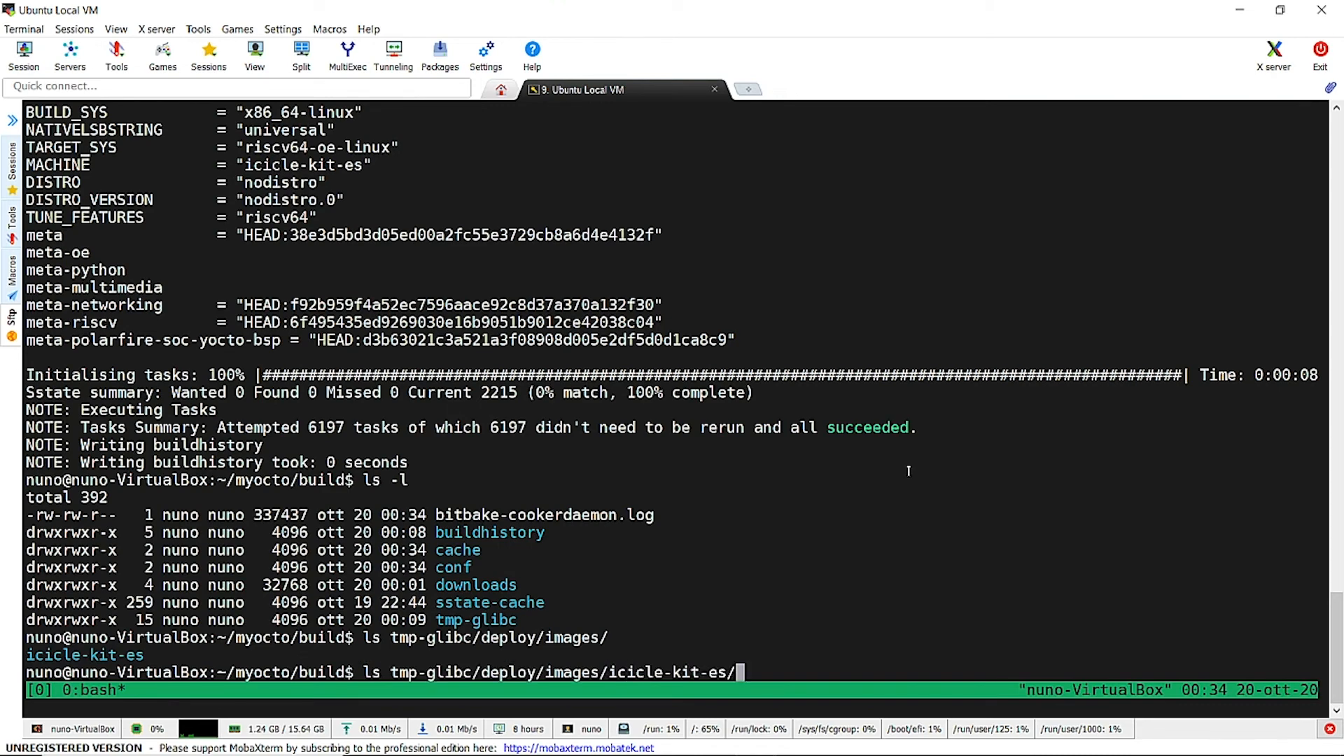
type("*")
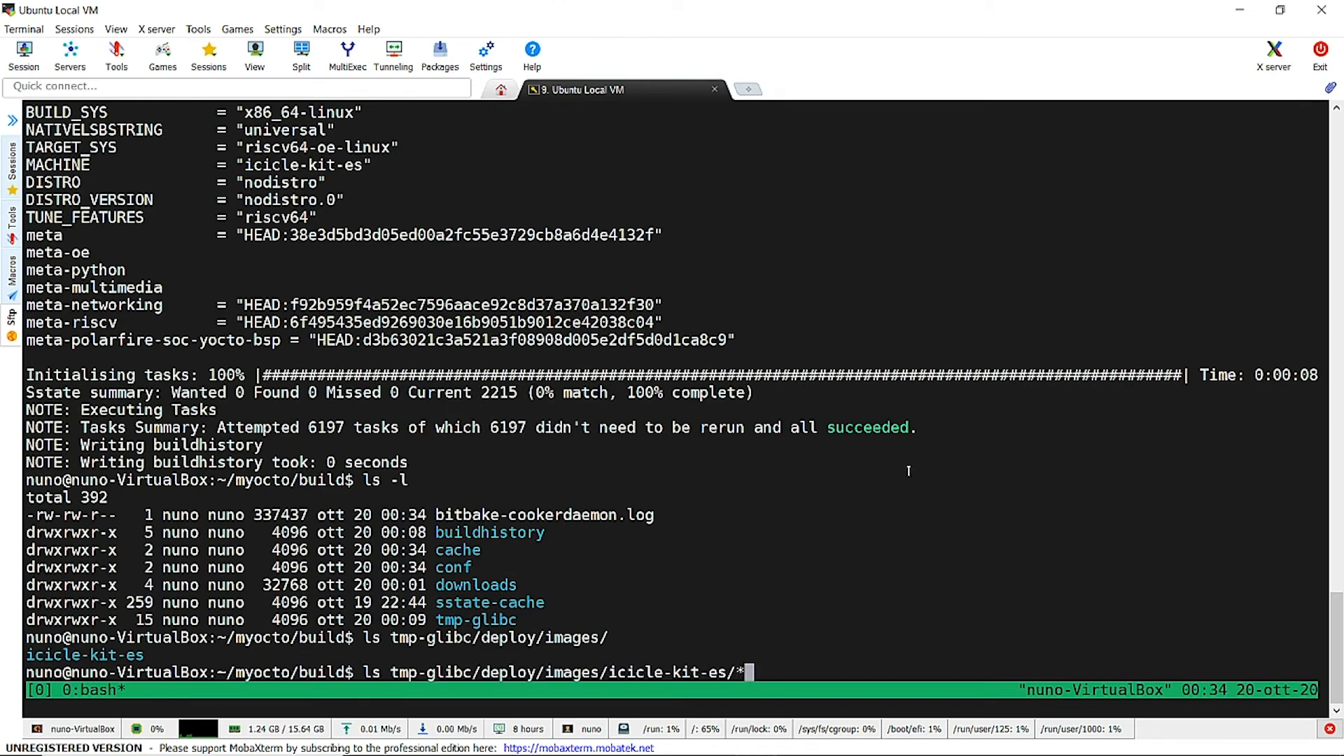
type("icicle-k")
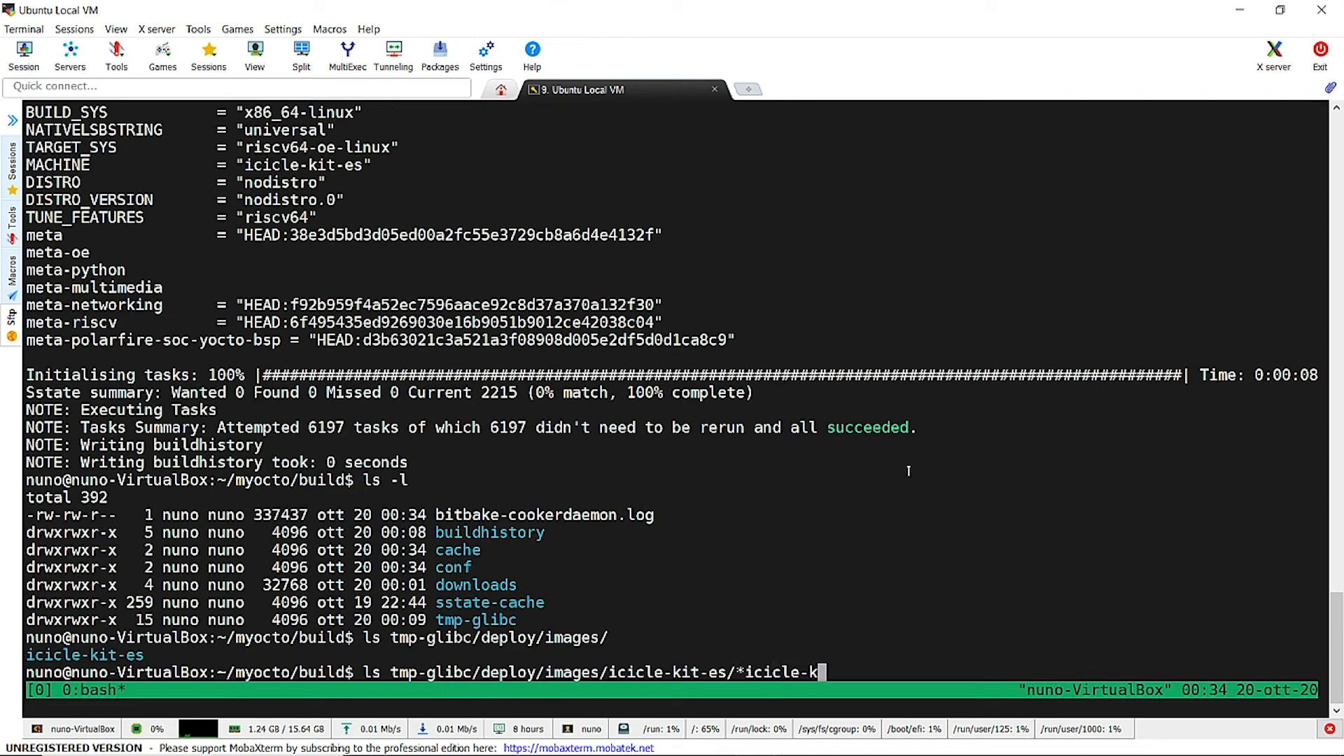
type("it-es")
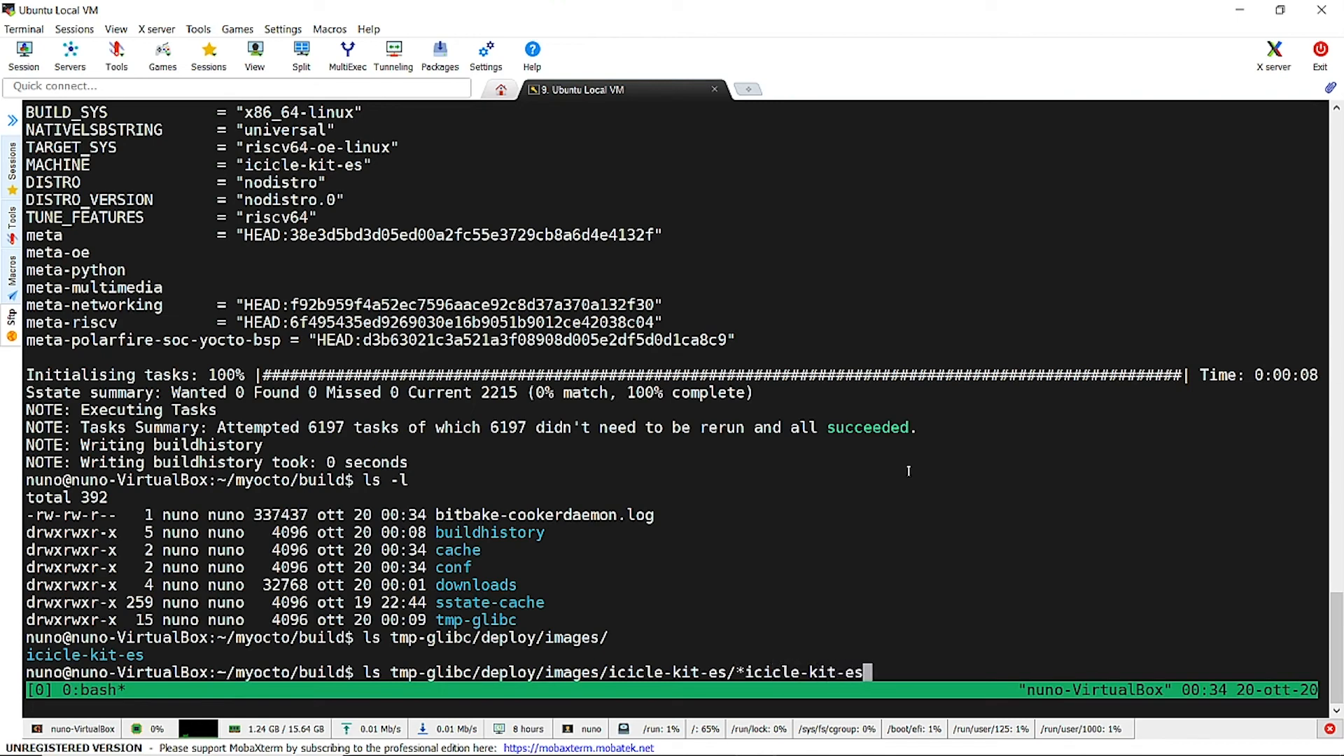
type(".wi")
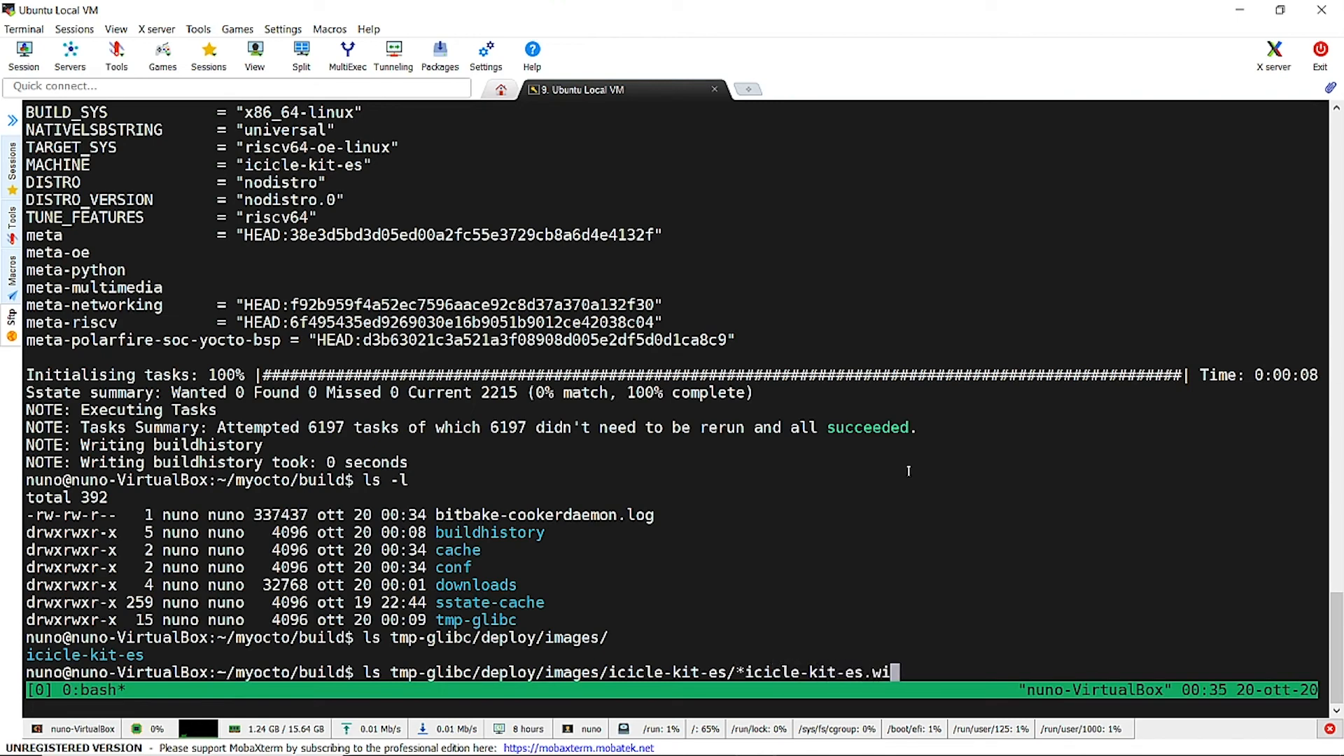